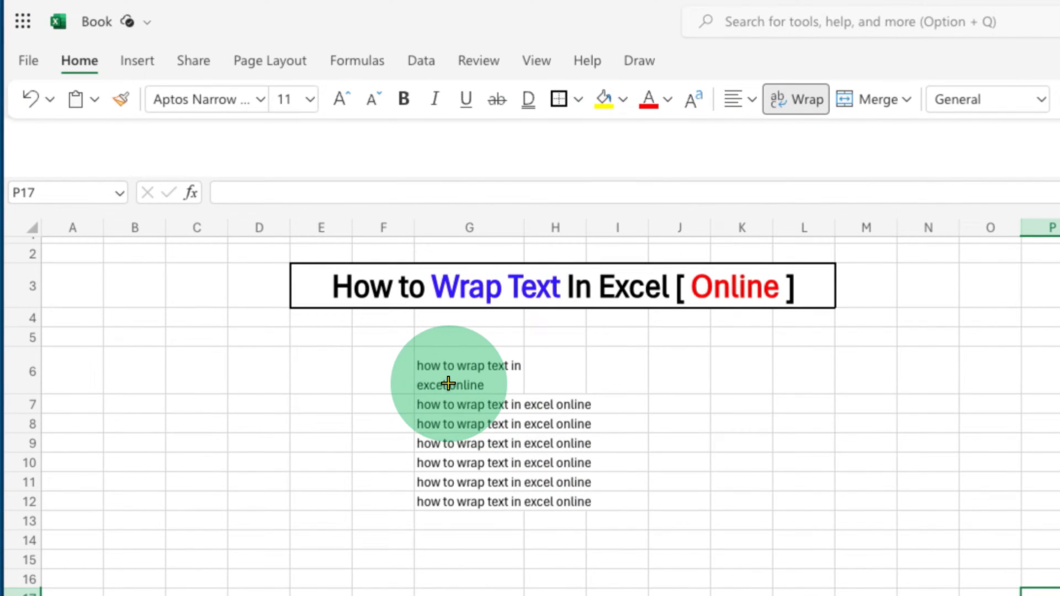
Step: Check the already-wrapped sentence in G6, then select the unwrapped range G7:G12
{"action": "left_click", "coordinate": [615, 372]}
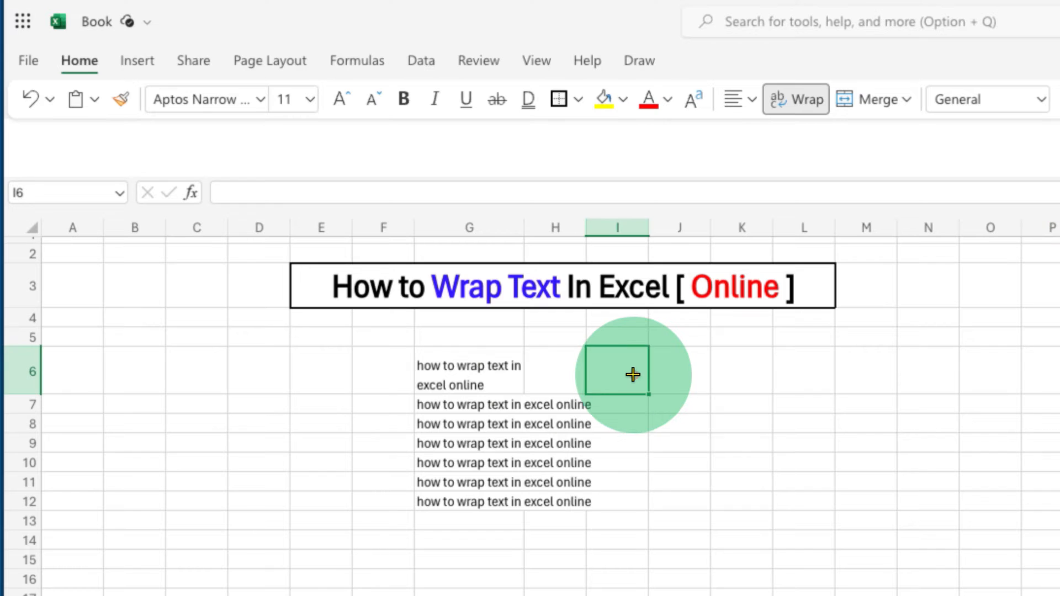
{"action": "left_click", "coordinate": [469, 371]}
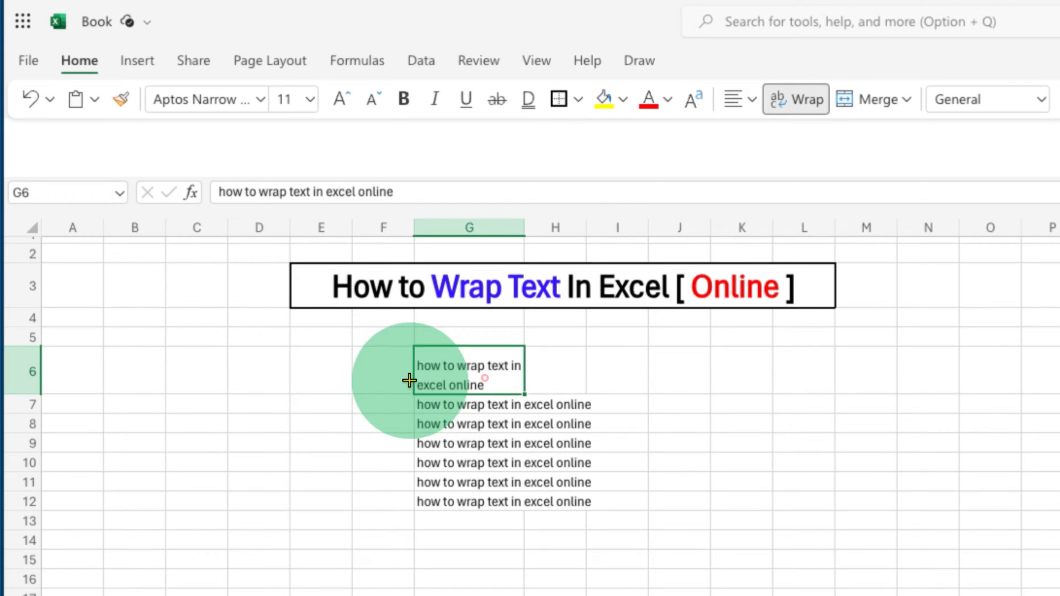
{"action": "mouse_move", "coordinate": [429, 375]}
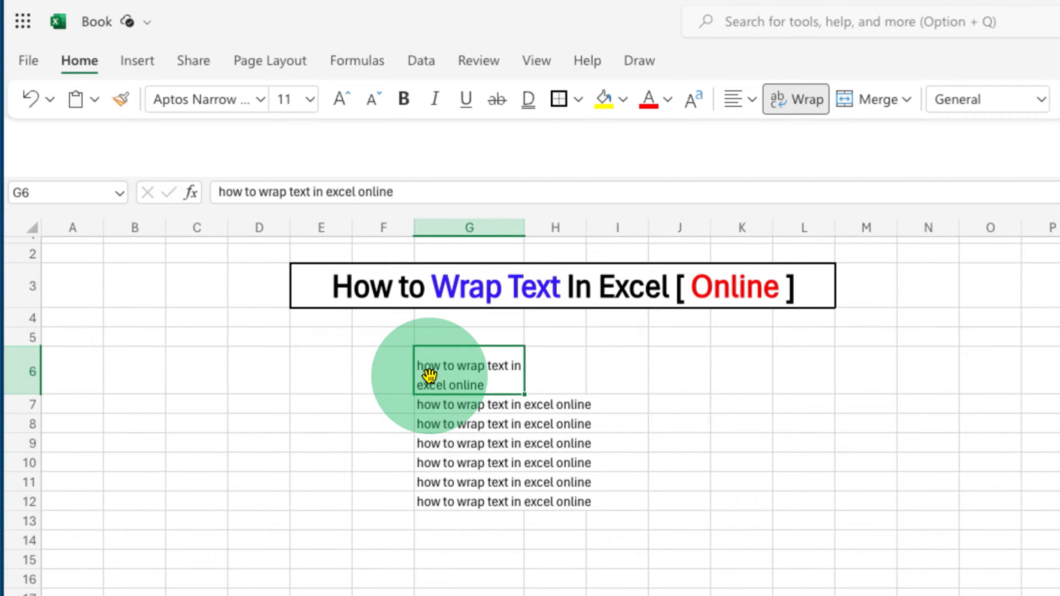
{"action": "left_click", "coordinate": [679, 370]}
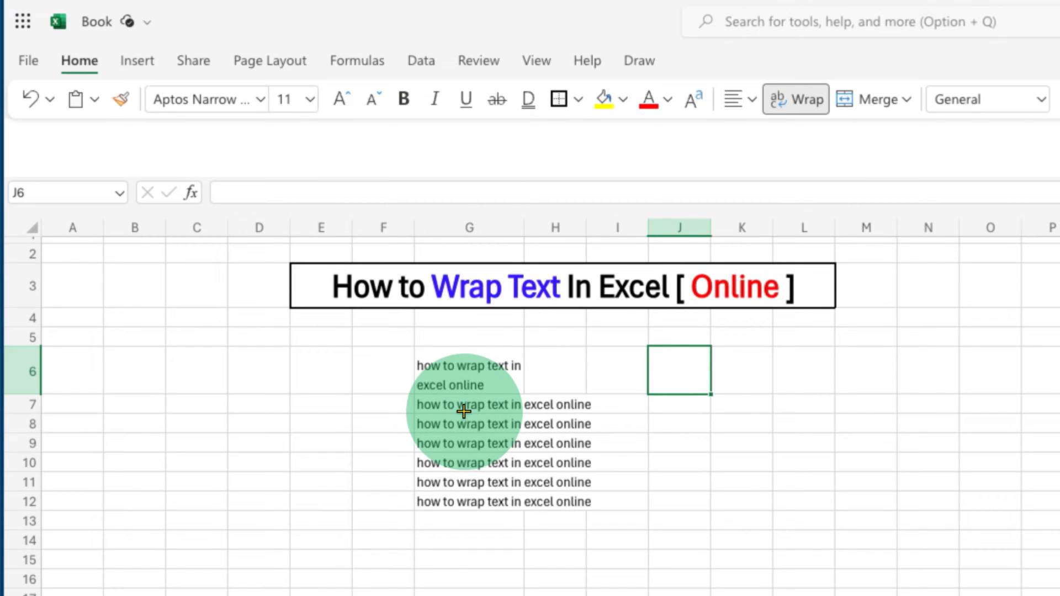
{"action": "left_click", "coordinate": [468, 404]}
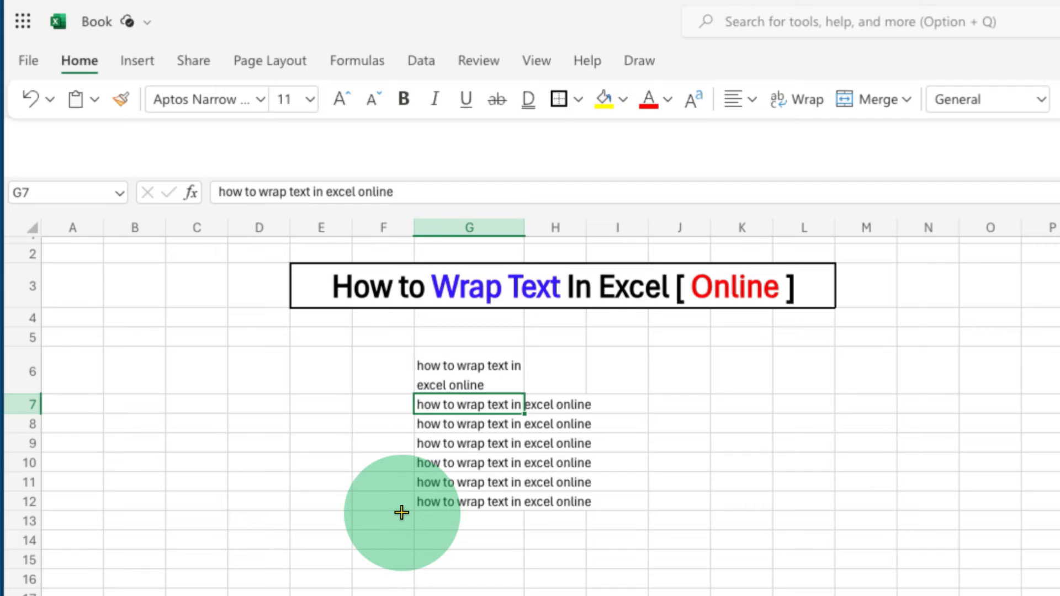
{"action": "left_click", "coordinate": [469, 560]}
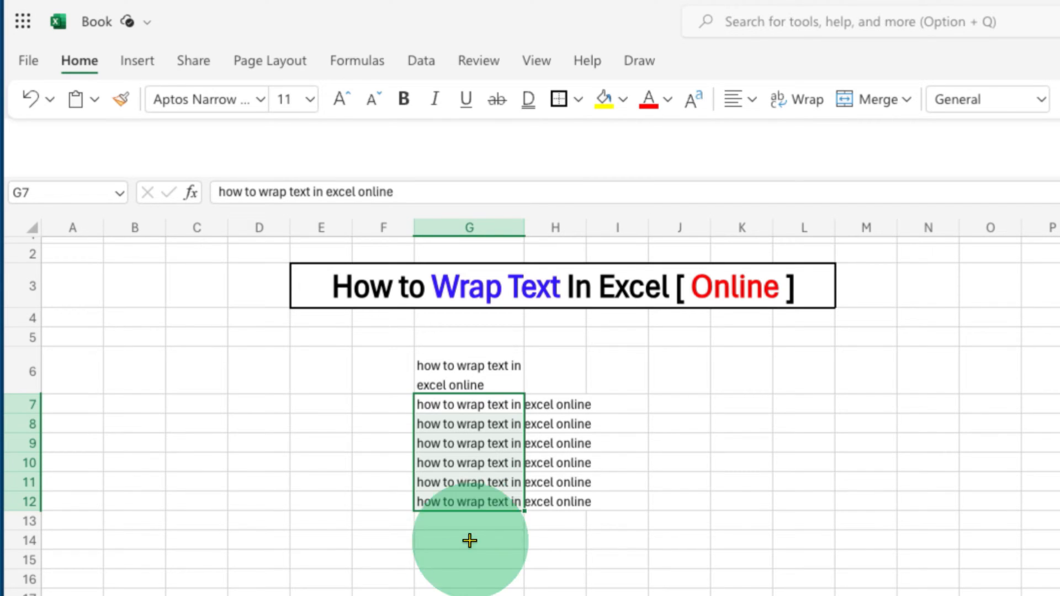
{"action": "mouse_move", "coordinate": [485, 448]}
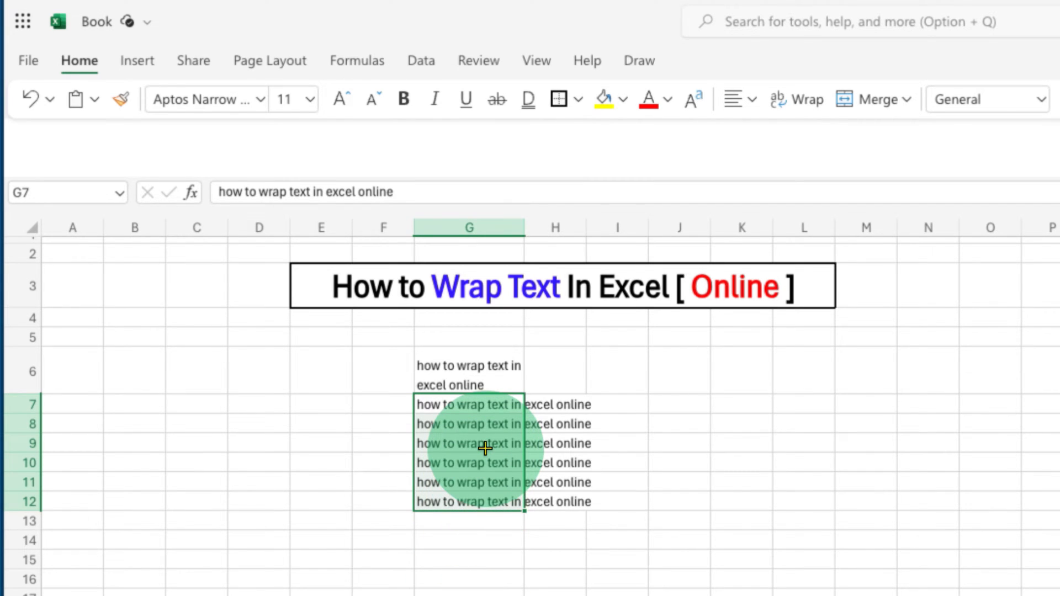
Step: Open the Format Cells options for G7:G12 from the right-click menu
{"action": "right_click", "coordinate": [483, 446]}
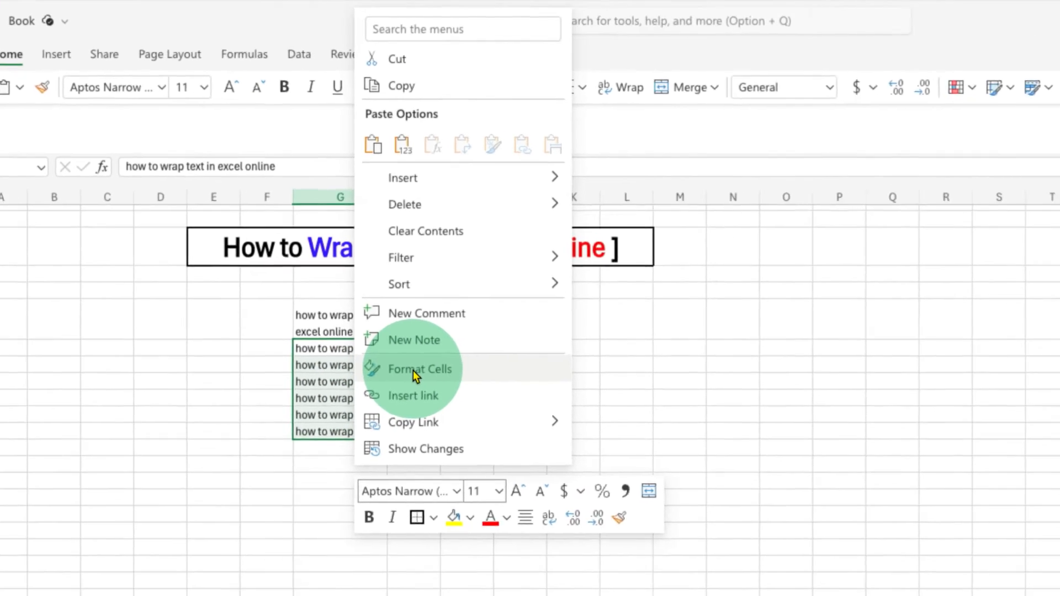
{"action": "left_click", "coordinate": [415, 368]}
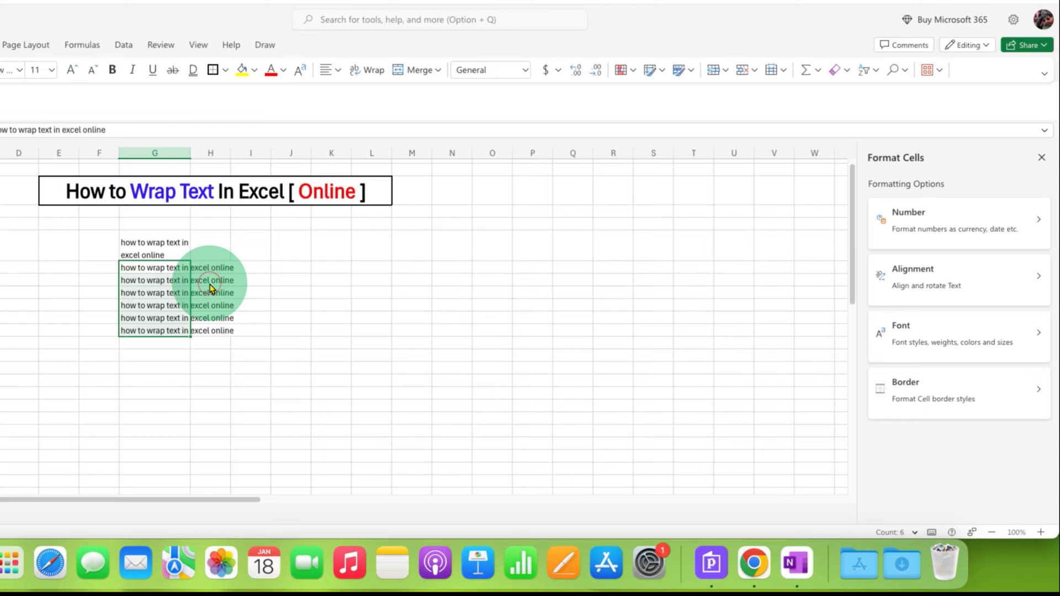
{"action": "mouse_move", "coordinate": [965, 305]}
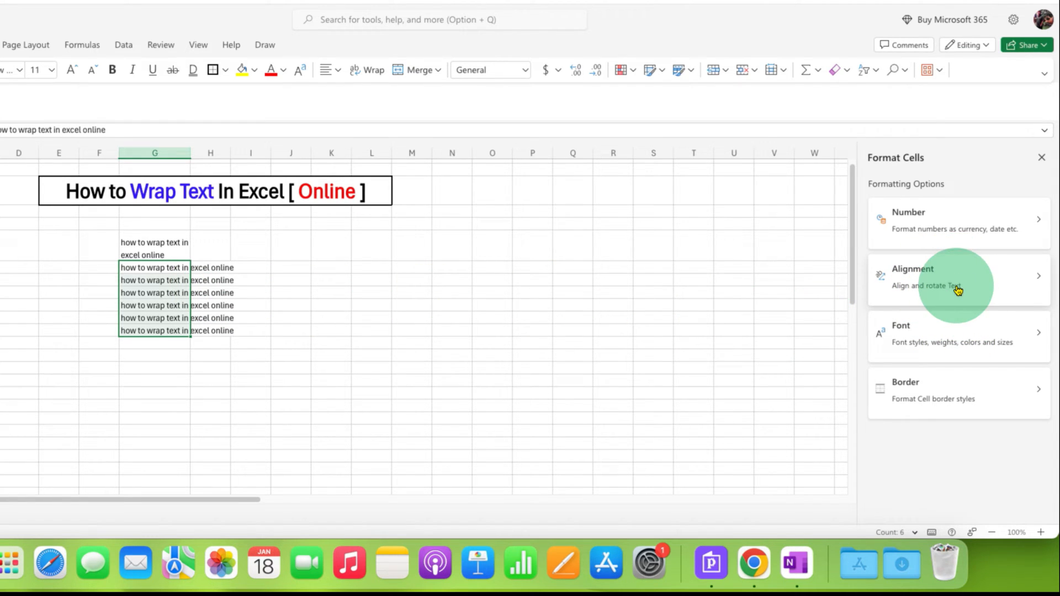
{"action": "mouse_move", "coordinate": [928, 164]}
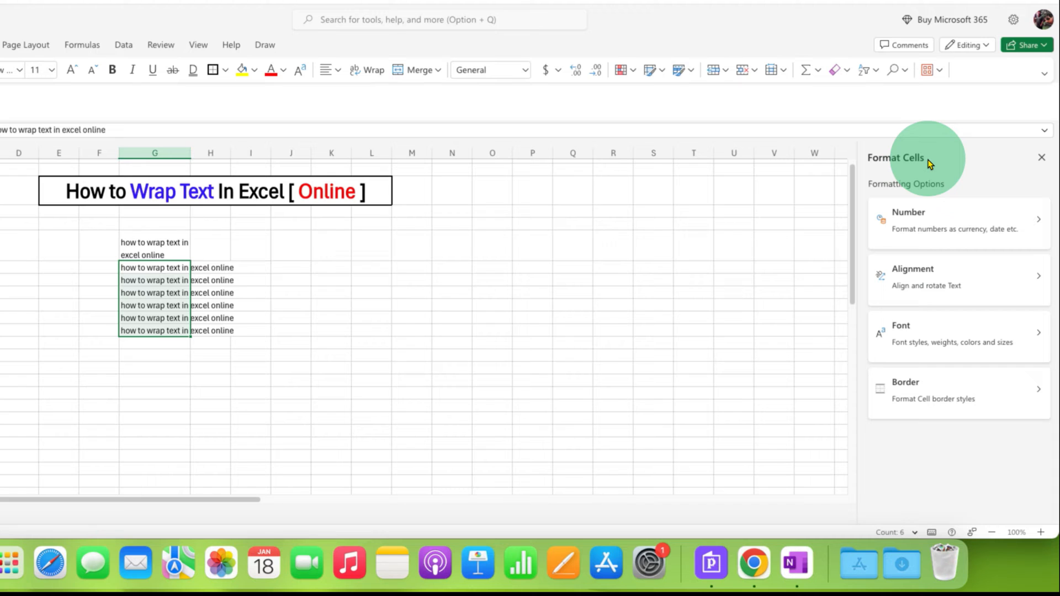
{"action": "mouse_move", "coordinate": [953, 287]}
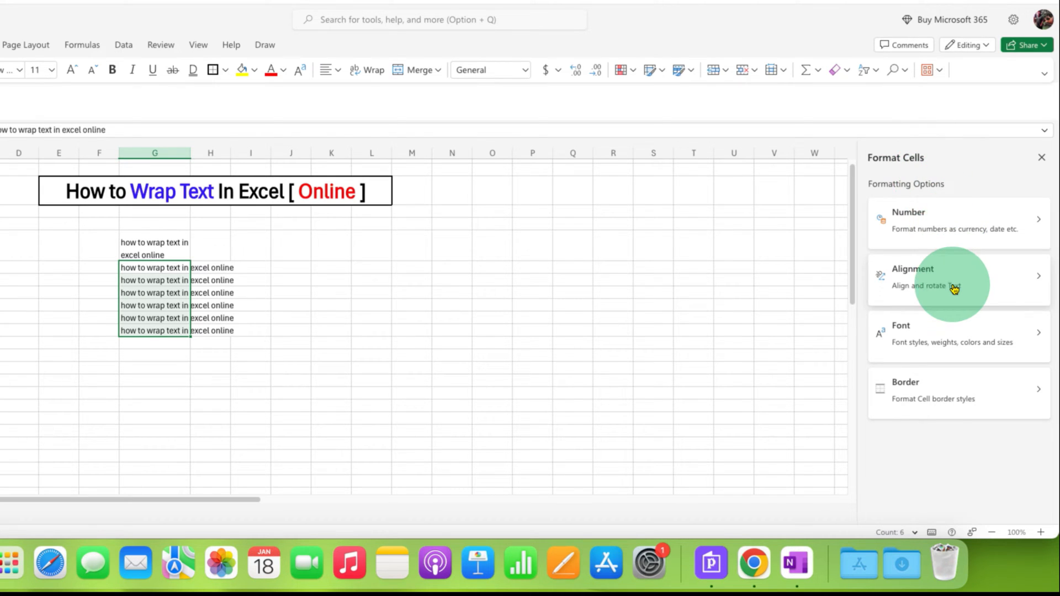
Step: Show the Alignment settings and toggle Wrap under Text control for G7:G12
{"action": "left_click", "coordinate": [913, 276]}
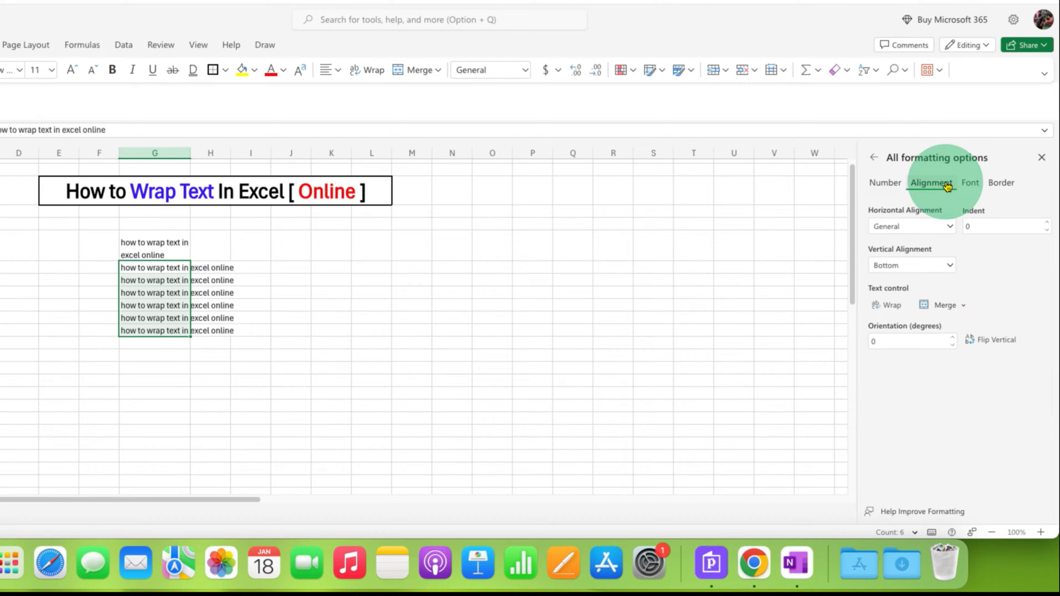
{"action": "mouse_move", "coordinate": [885, 316]}
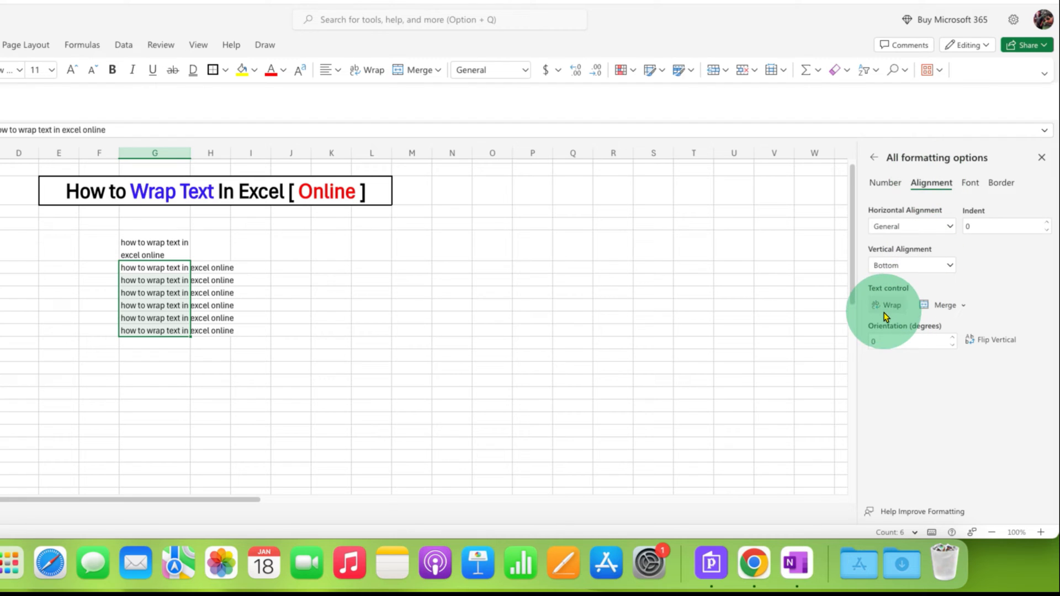
{"action": "mouse_move", "coordinate": [914, 295]}
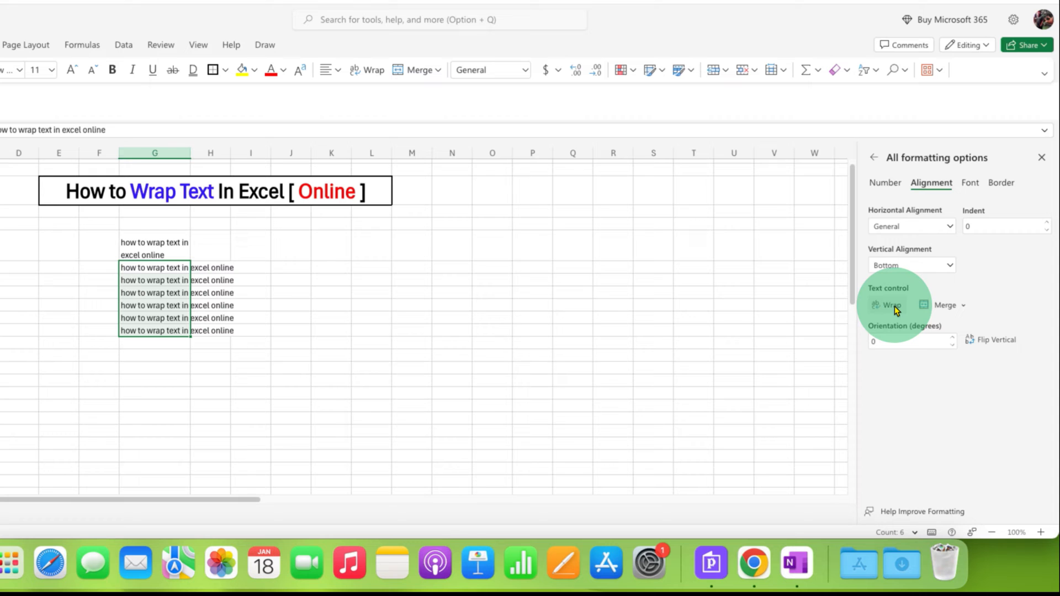
{"action": "left_click", "coordinate": [887, 305]}
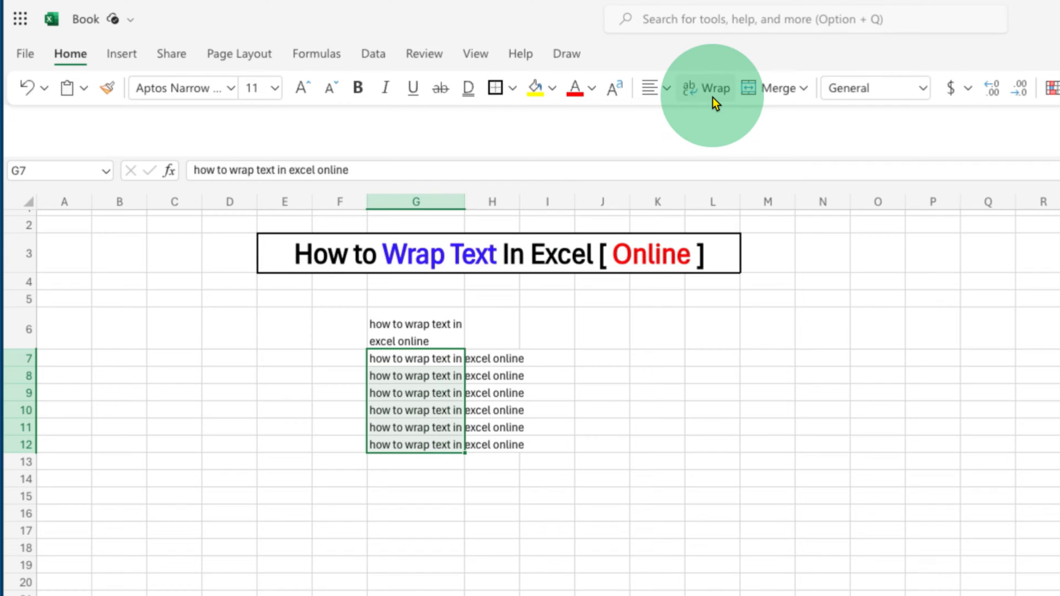
{"action": "mouse_move", "coordinate": [98, 73]}
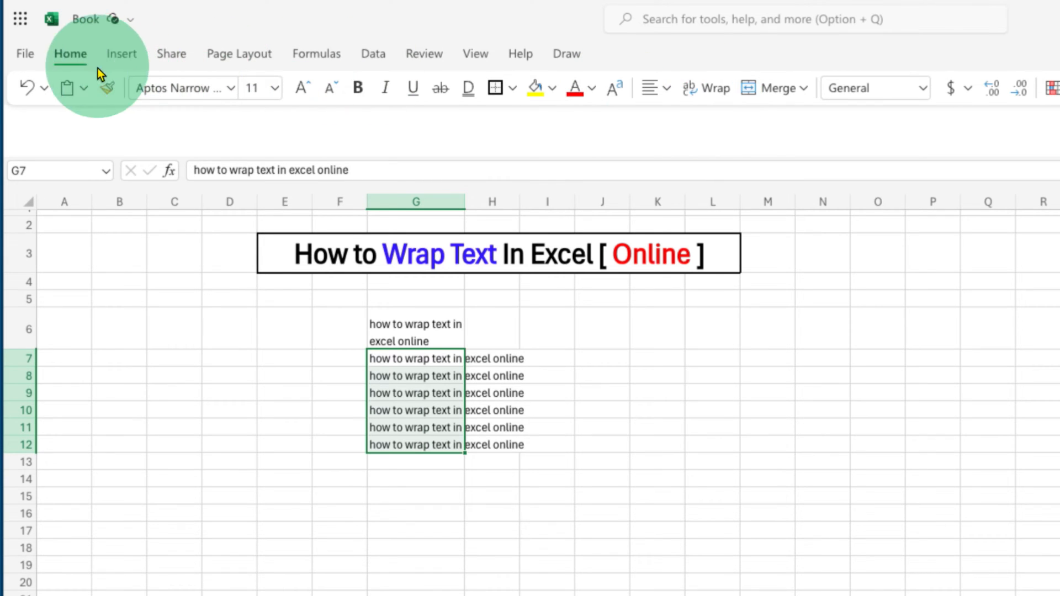
{"action": "mouse_move", "coordinate": [716, 88]}
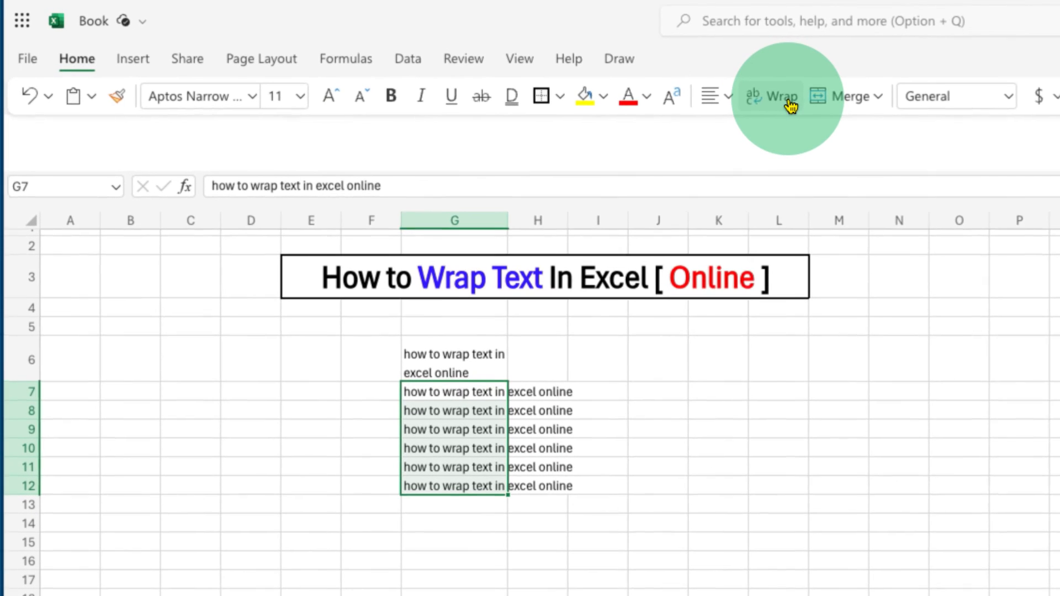
Step: Apply Wrap from the Home ribbon so G7:G12 each span two lines like G6
{"action": "left_click", "coordinate": [777, 96]}
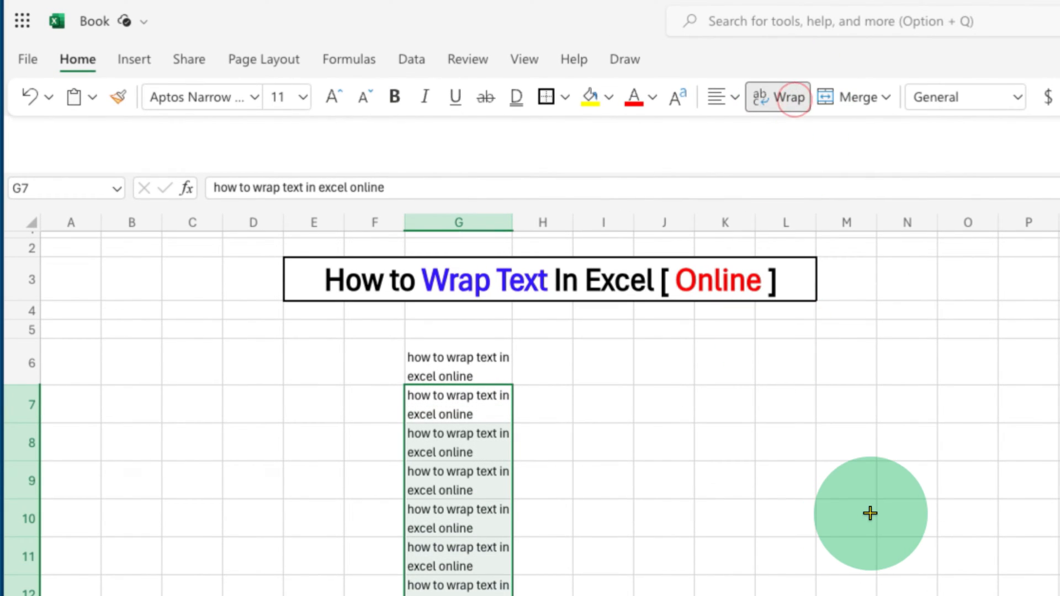